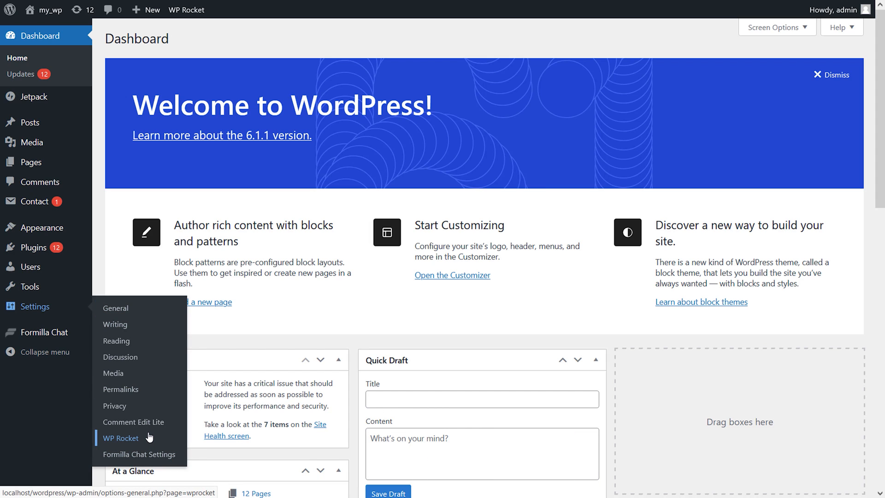
Step: Open the WP Rocket dashboard and run Clear and Preload Cache for the whole site
left_click(119, 438)
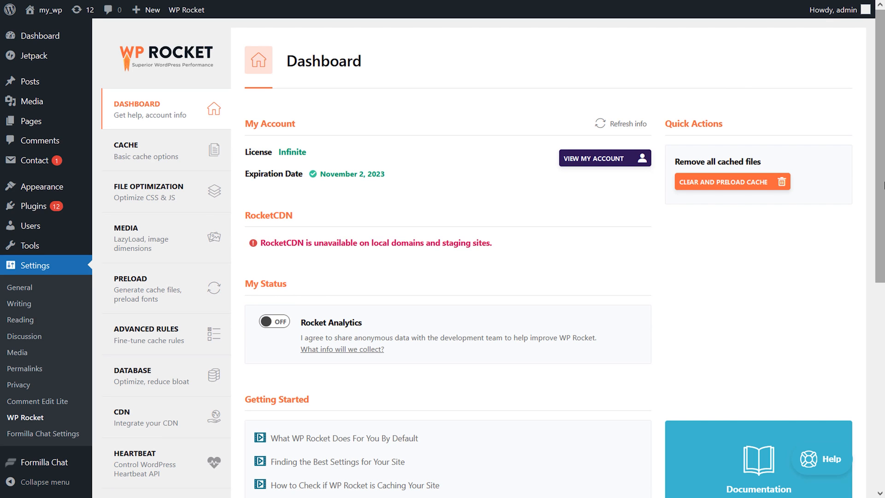
scroll("down", 3)
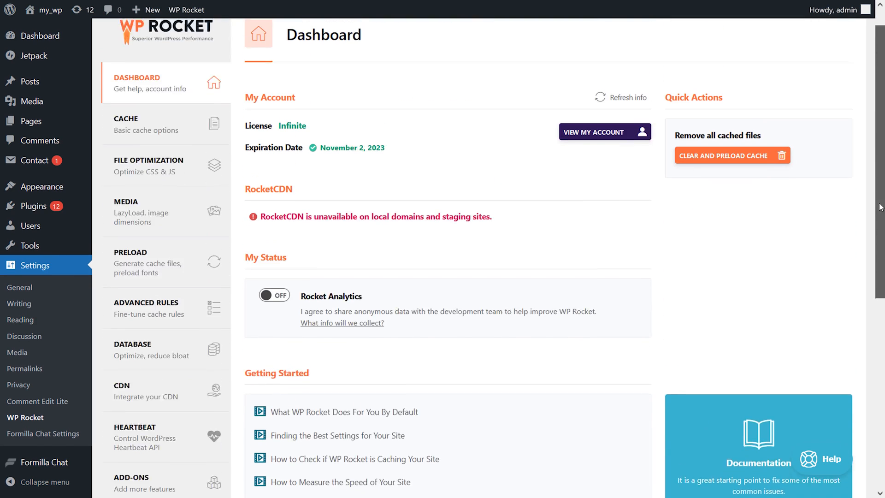
scroll("up", 3)
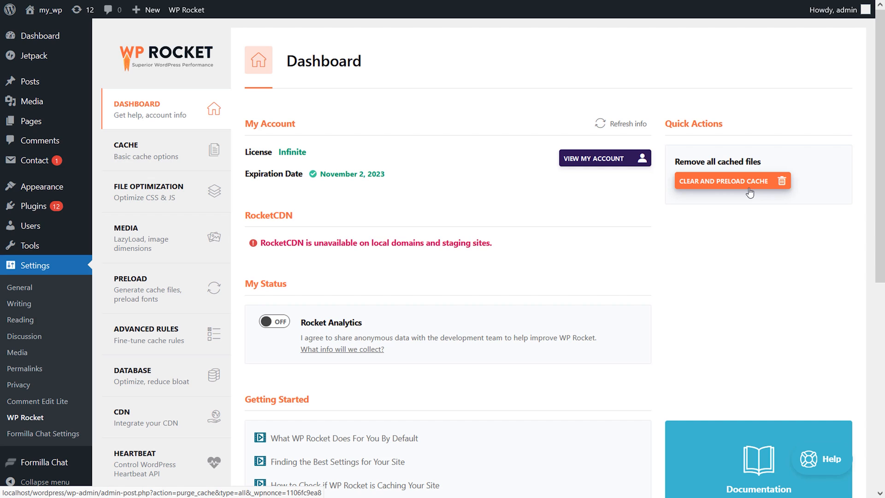
left_click(728, 181)
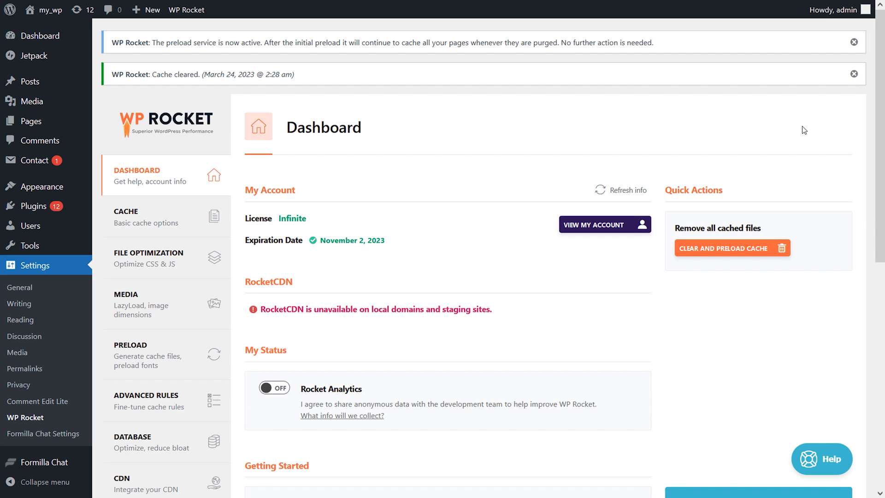
Step: Review WP Rocket's Cache options, then its Preload settings
left_click(127, 216)
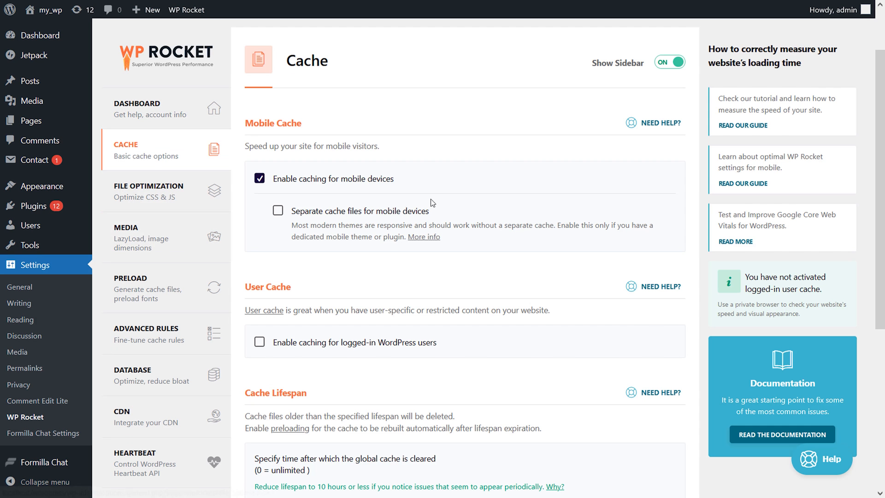
scroll("down", 3)
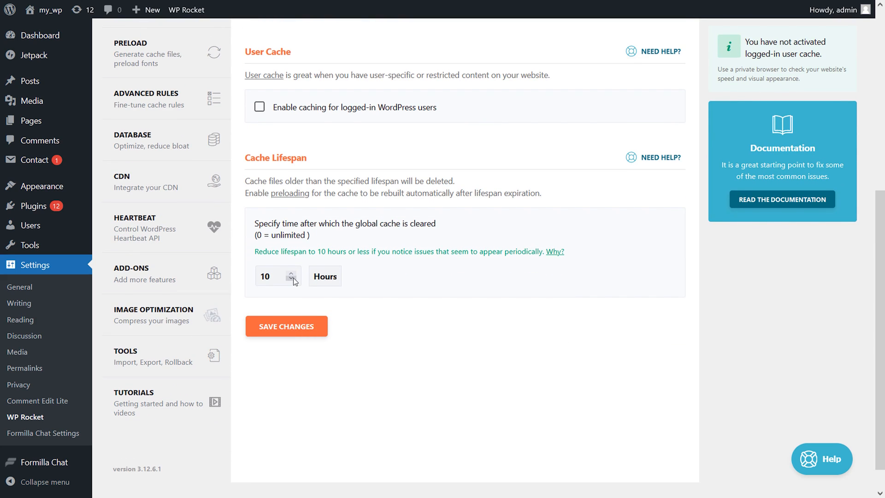
scroll("up", 3)
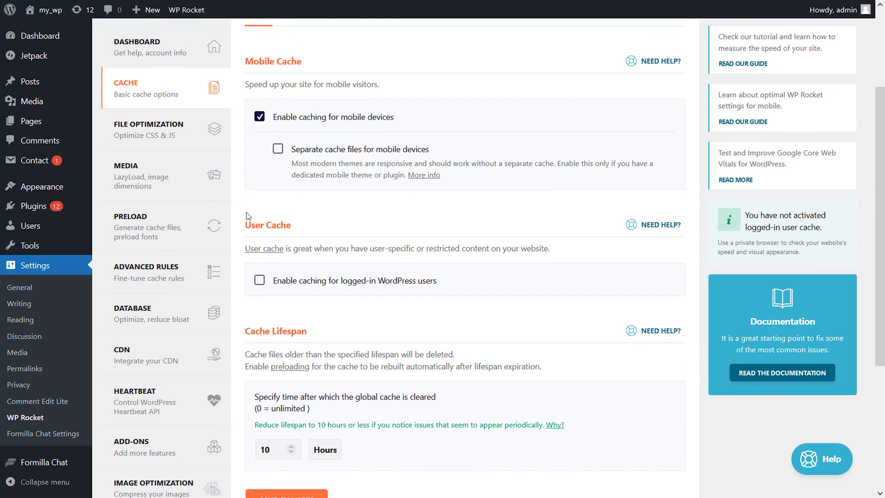
left_click(130, 215)
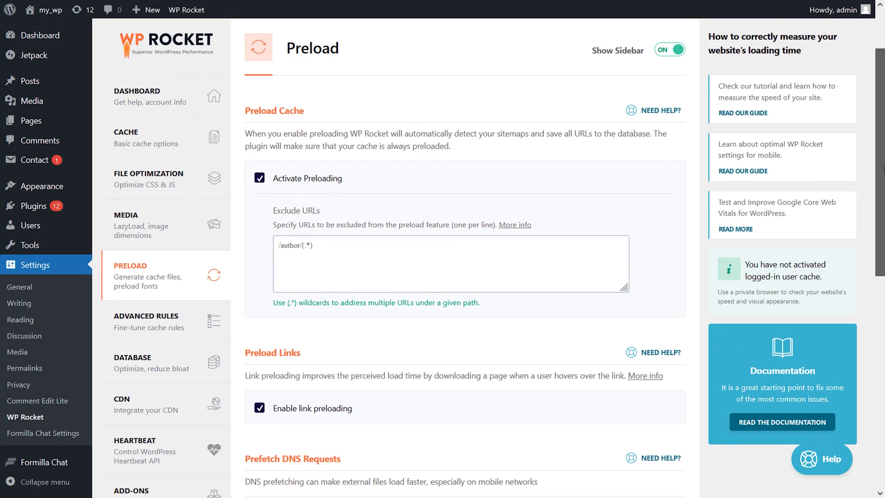
scroll("down", 3)
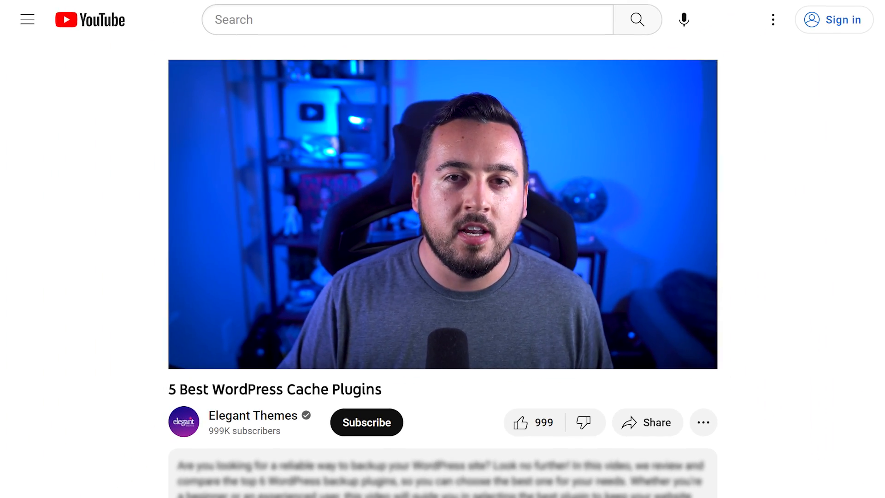
Step: Scroll the YouTube page down to the description's list of cache plugin links
scroll("down", 3)
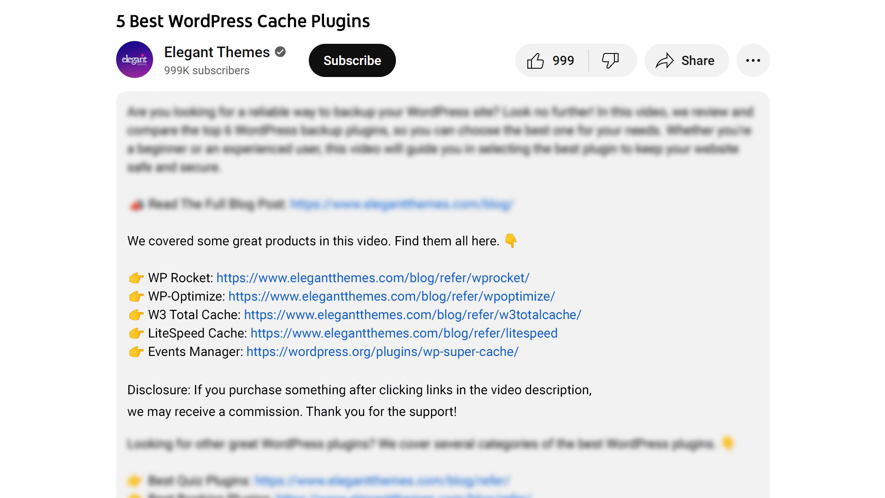
mouse_move(383, 291)
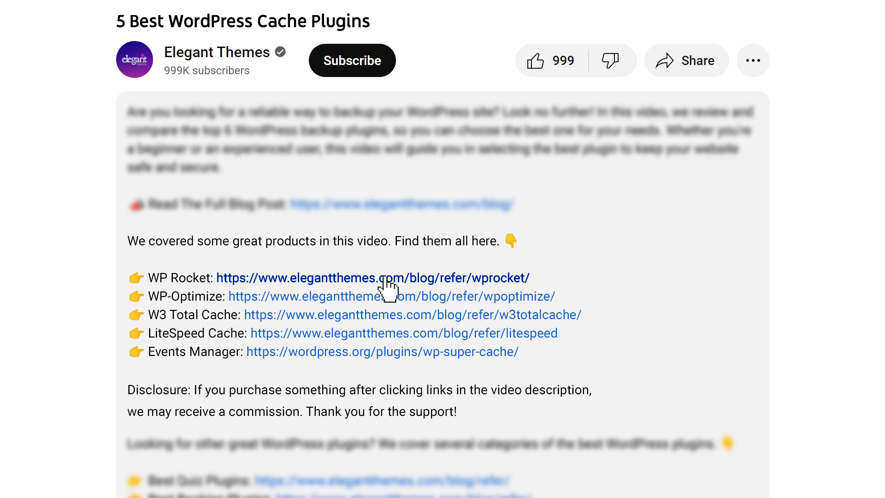
left_click(373, 278)
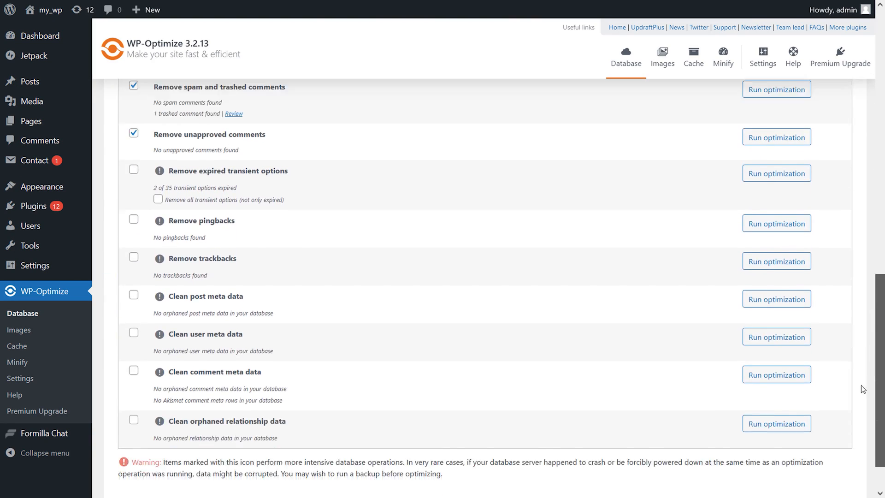
Step: Run all selected WP-Optimize database cleanups, removing revisions, auto-drafts and trashed posts and comments
scroll("up", 3)
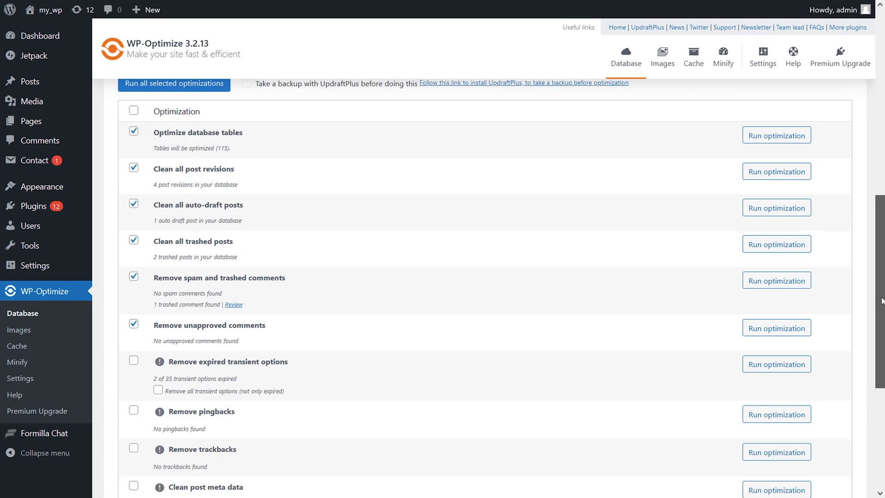
left_click(174, 135)
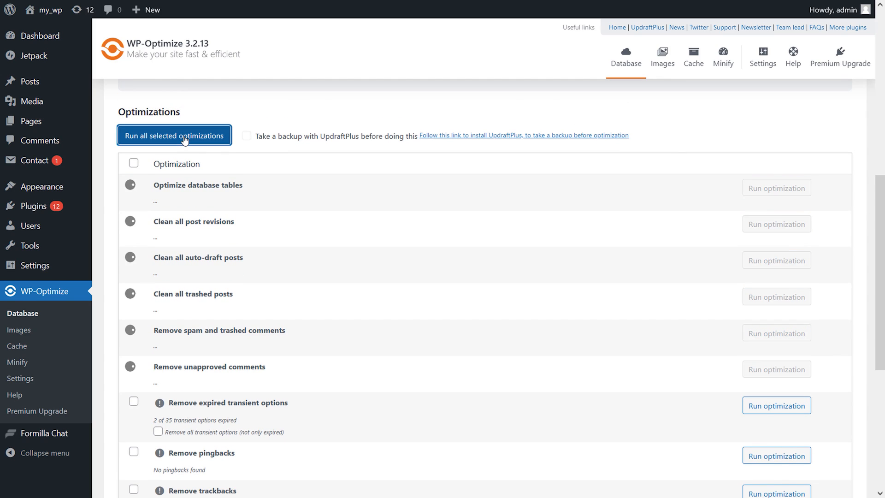
left_click(175, 136)
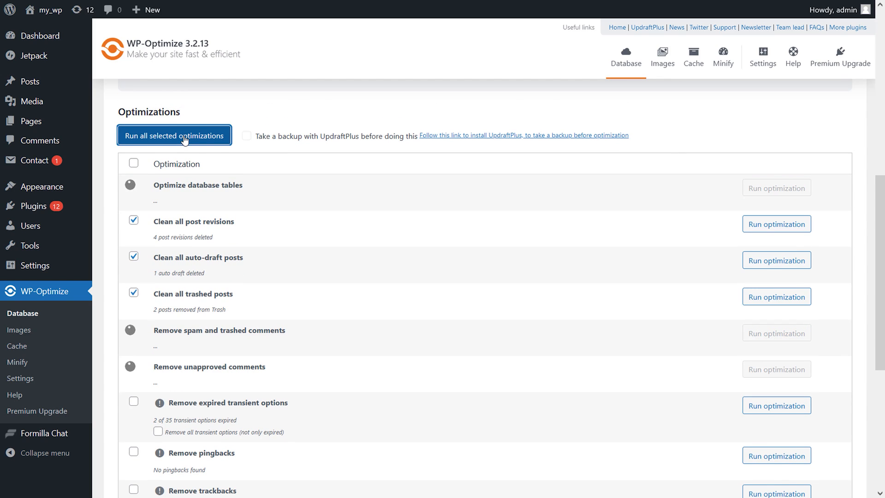
left_click(175, 135)
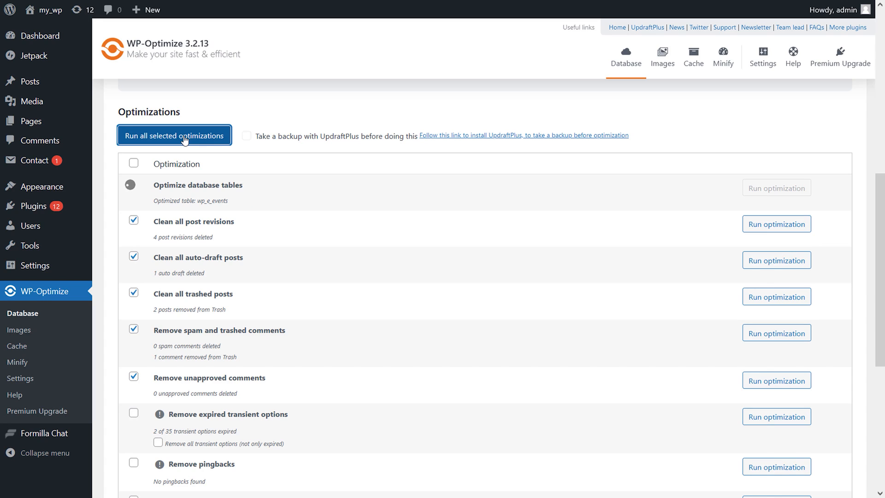
left_click(174, 137)
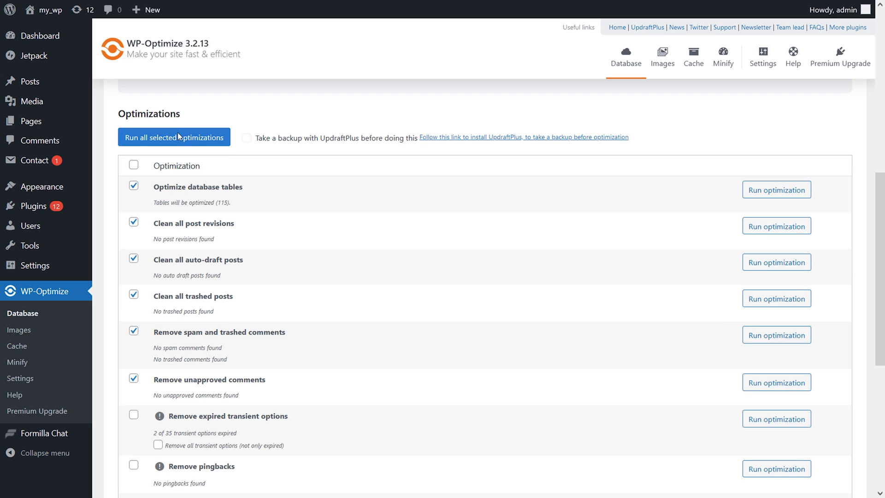
mouse_move(16, 346)
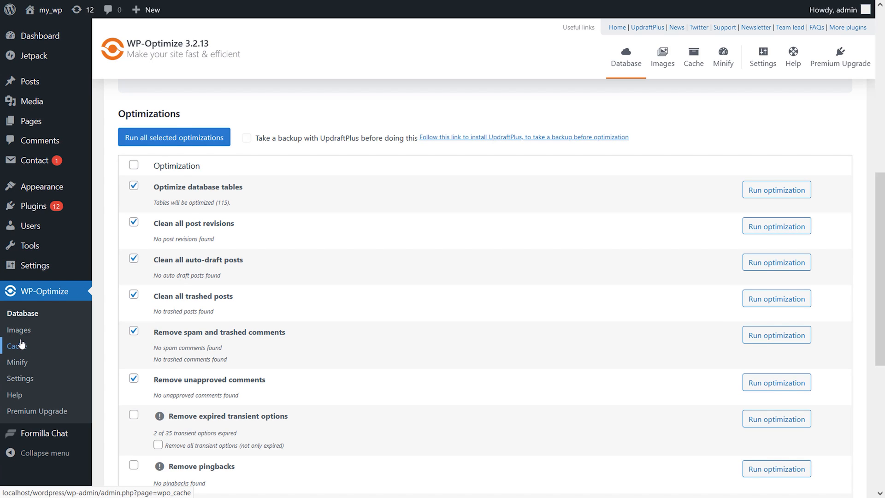
Step: Change WP-Optimize's cache lifespan from 24 to 12 hours and save the cache settings
left_click(17, 346)
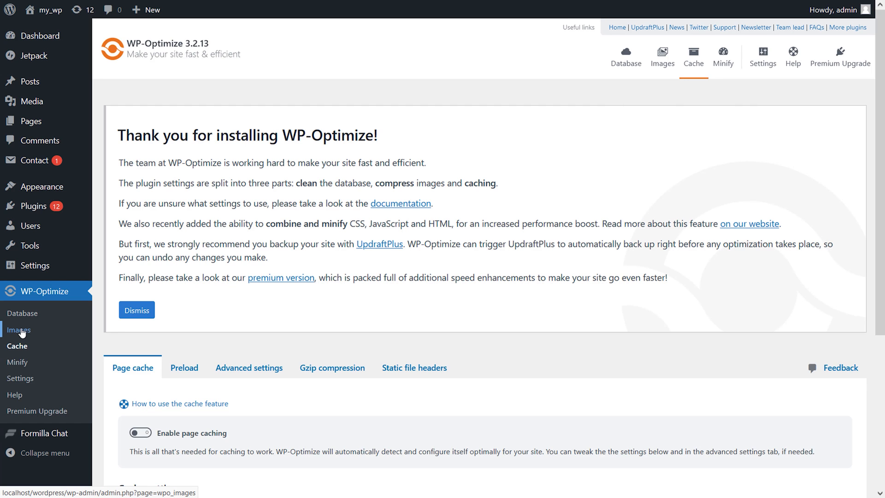
scroll("down", 3)
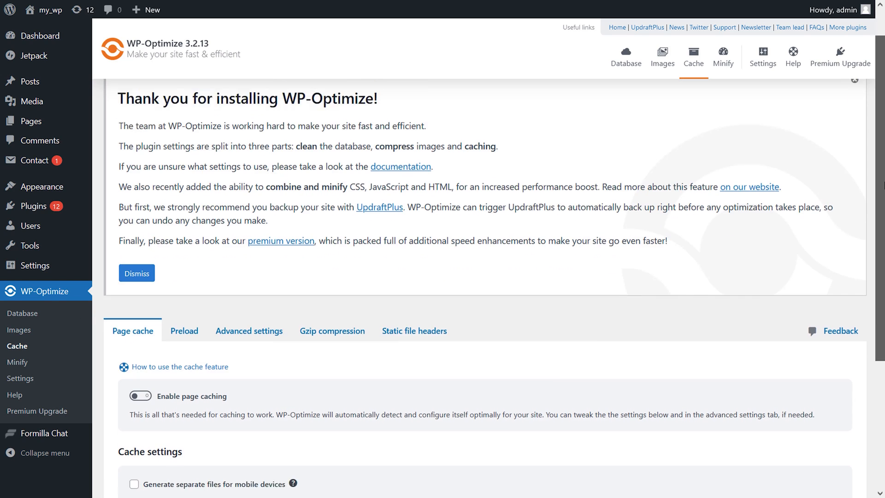
scroll("down", 3)
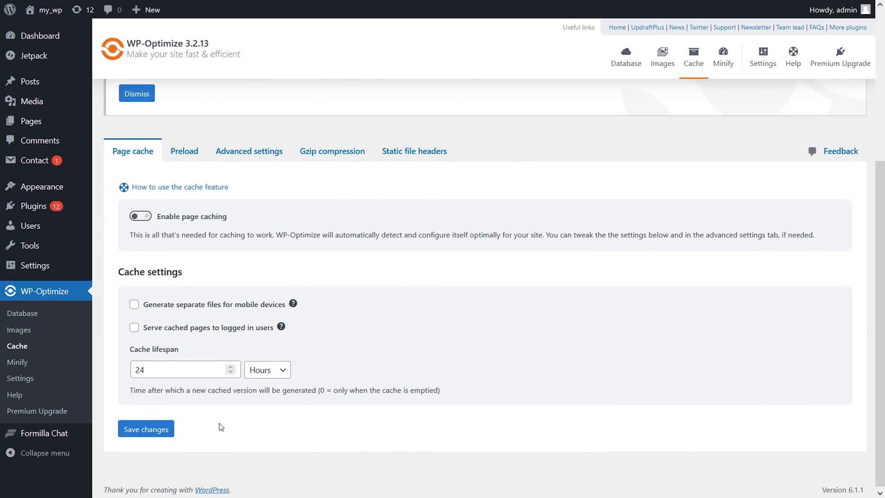
left_click(181, 369)
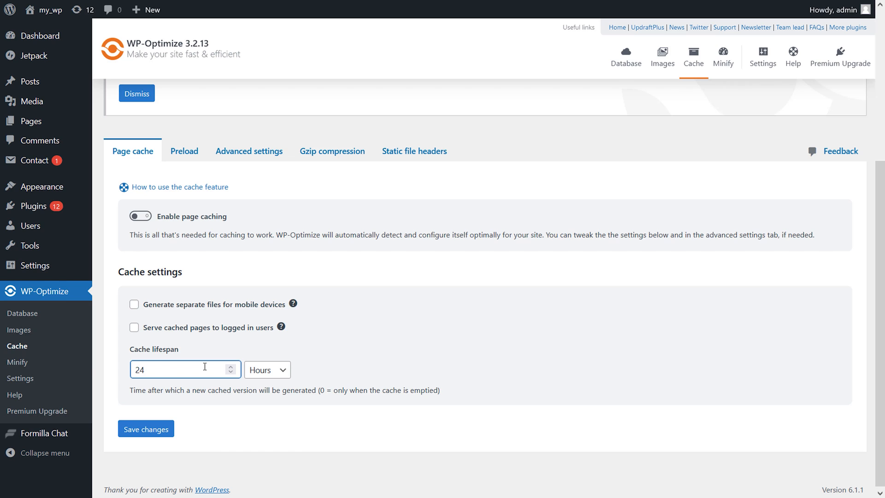
left_click(146, 429)
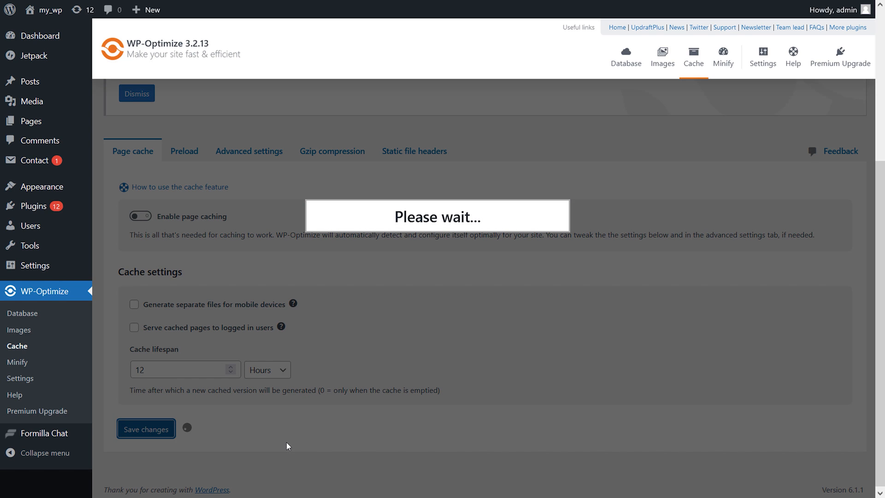
left_click(39, 36)
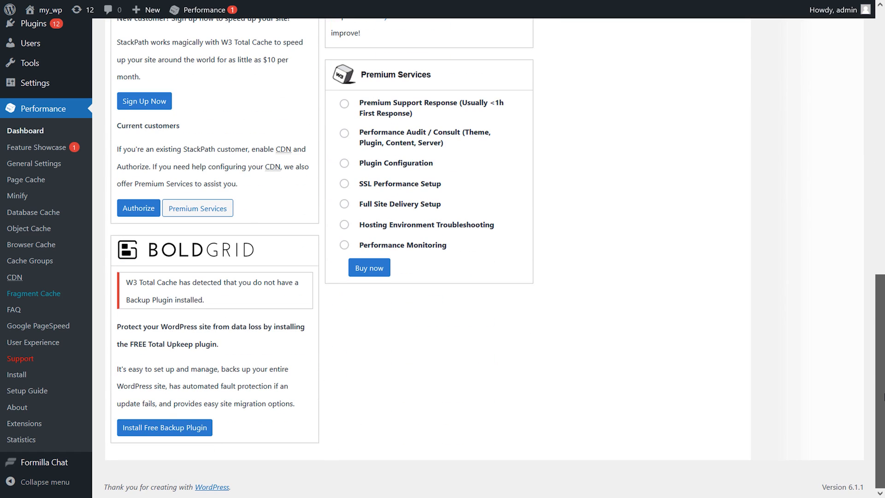
mouse_move(26, 180)
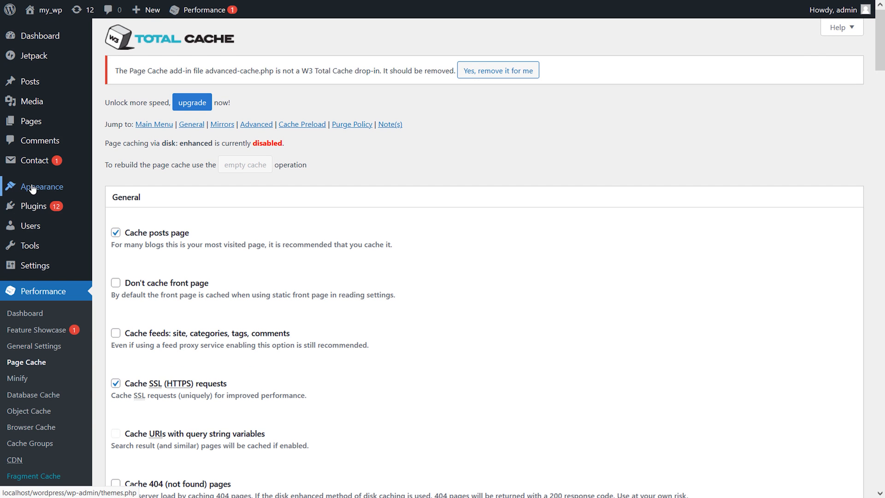
Step: Scroll through W3 Total Cache's Page Cache, Minify, Browser Cache and CDN sections
scroll("down", 3)
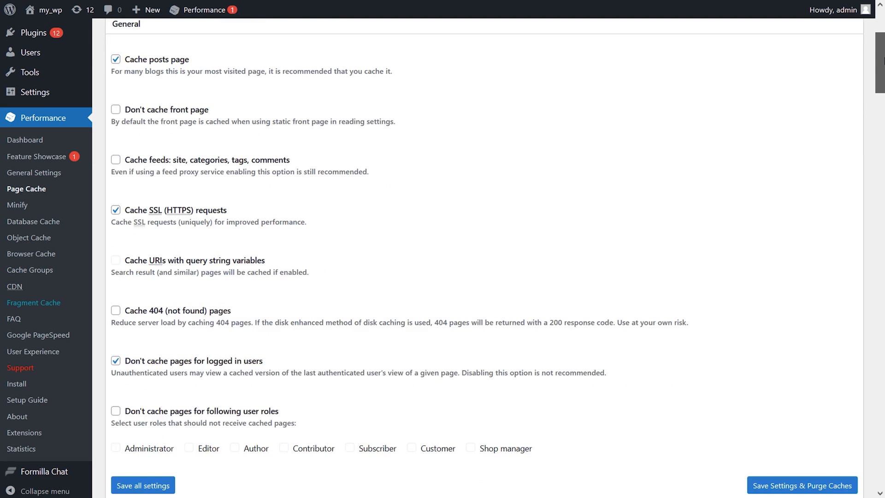
scroll("down", 3)
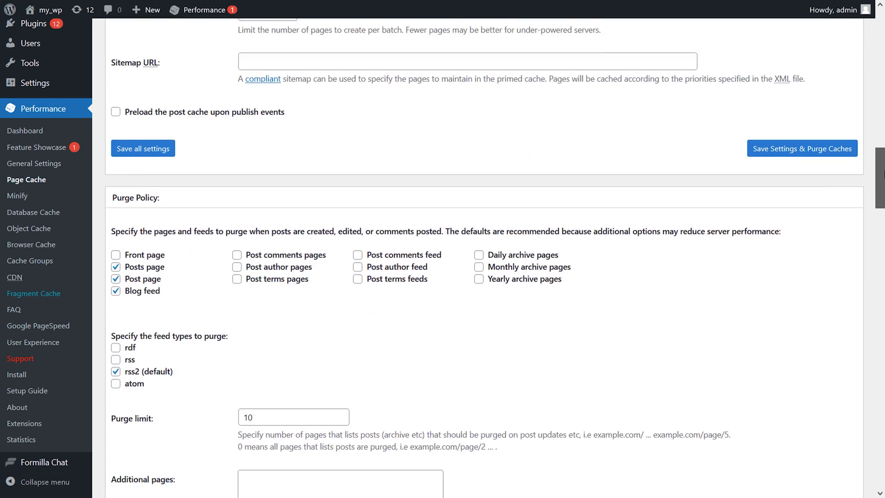
scroll("down", 3)
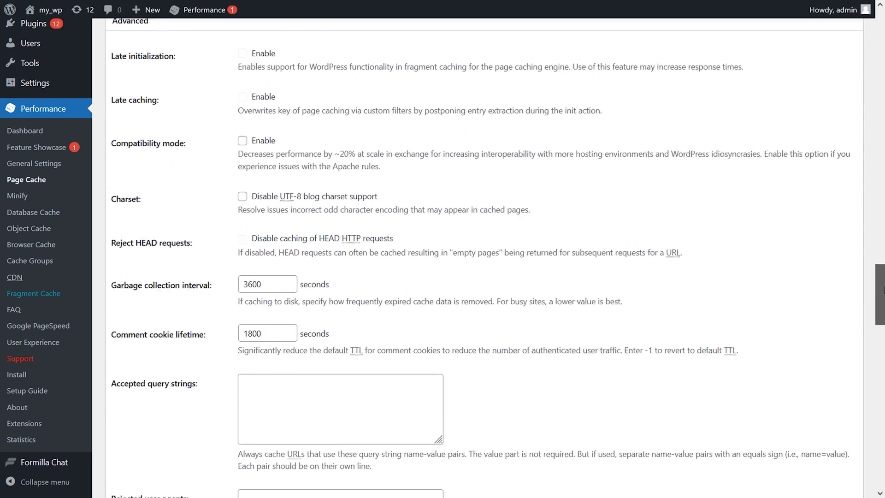
scroll("down", 3)
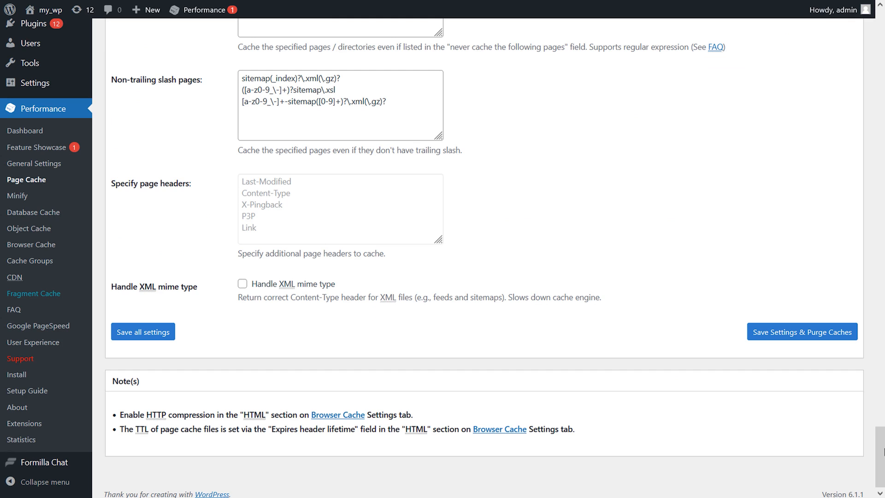
mouse_move(34, 163)
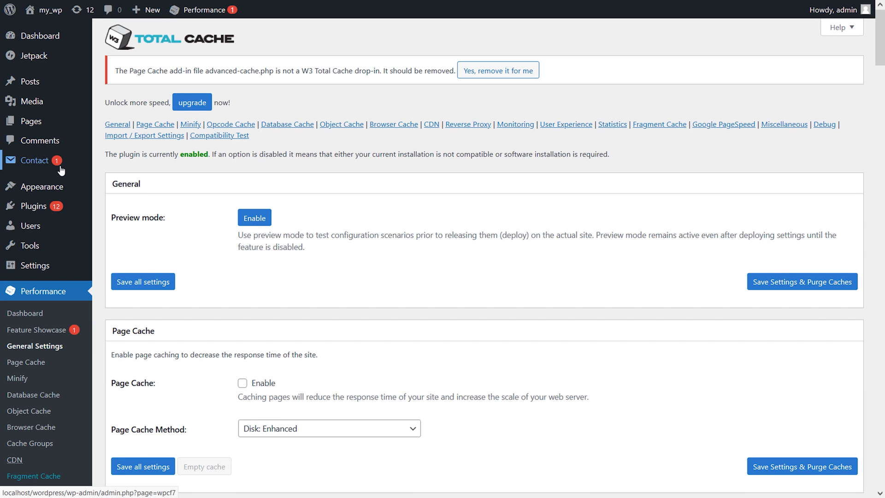
scroll("down", 3)
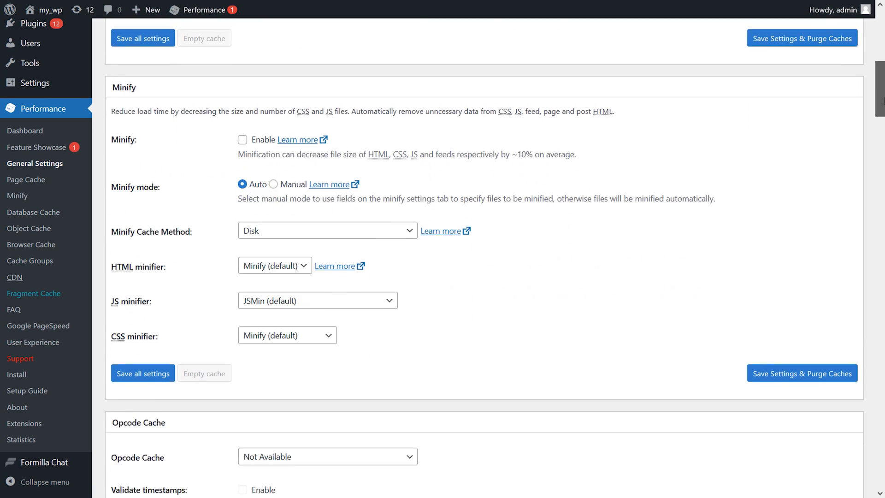
scroll("down", 3)
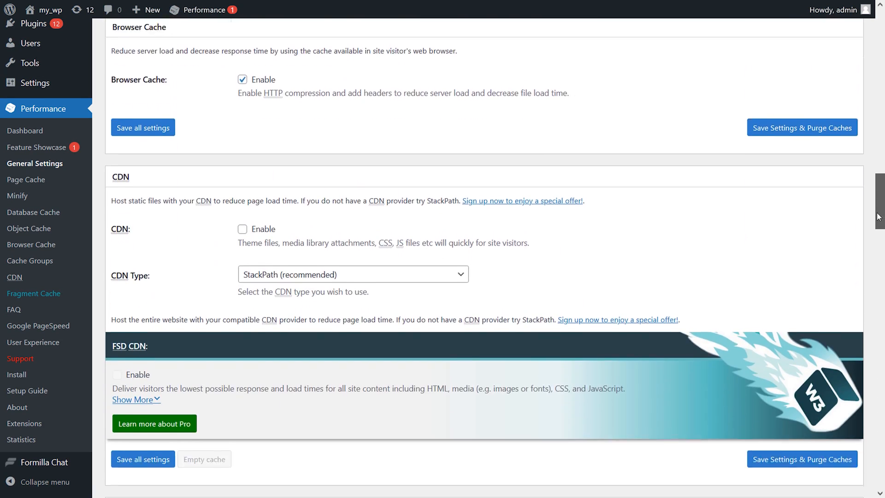
scroll("down", 3)
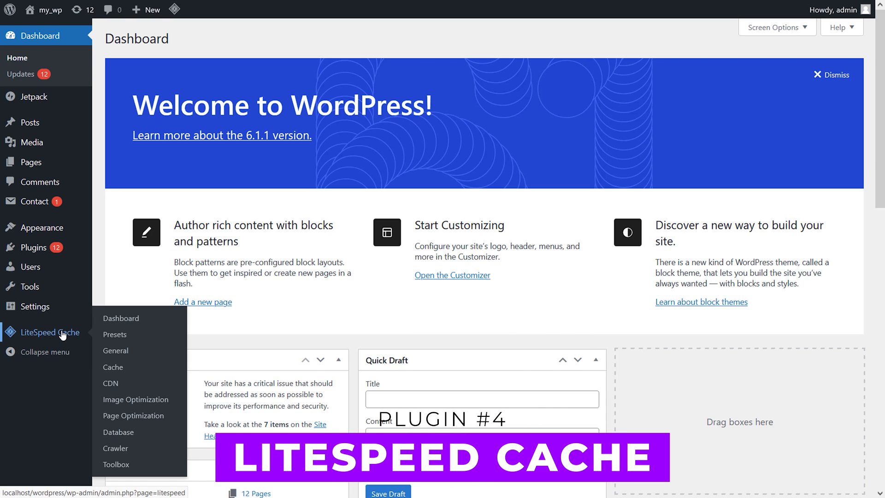
mouse_move(120, 318)
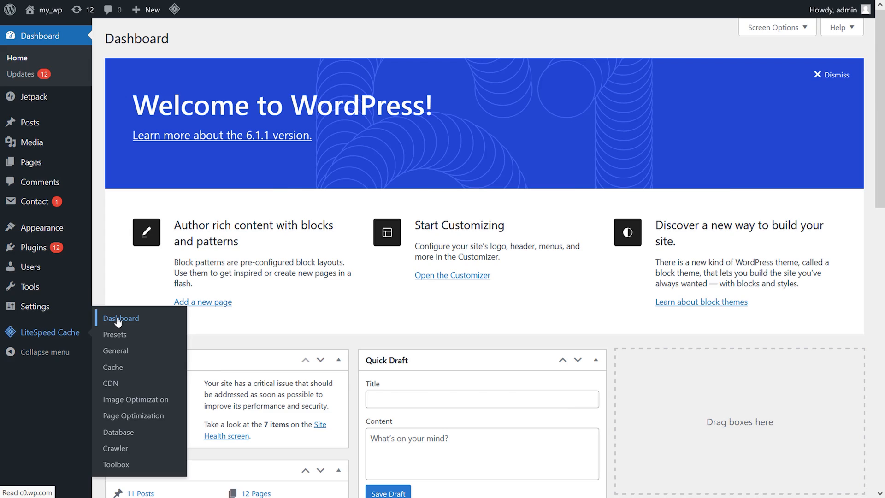
Step: Open the LiteSpeed Cache Dashboard and view its Cache Status panel
left_click(119, 318)
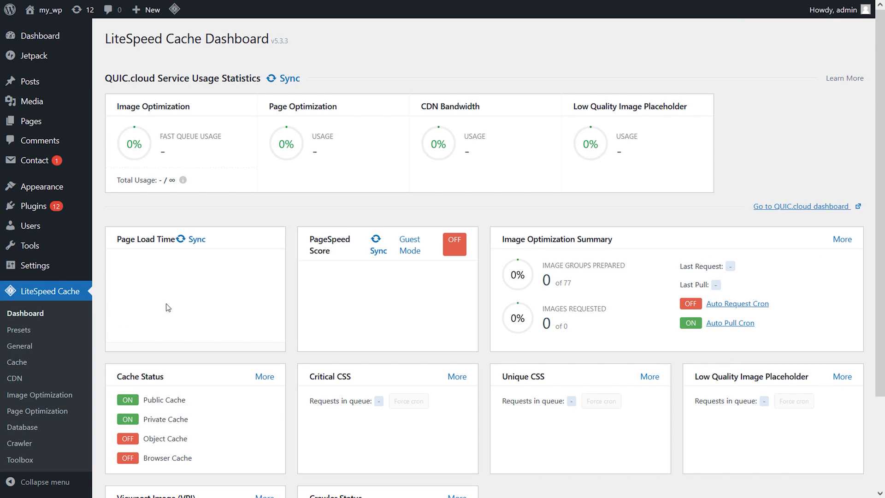
scroll("down", 3)
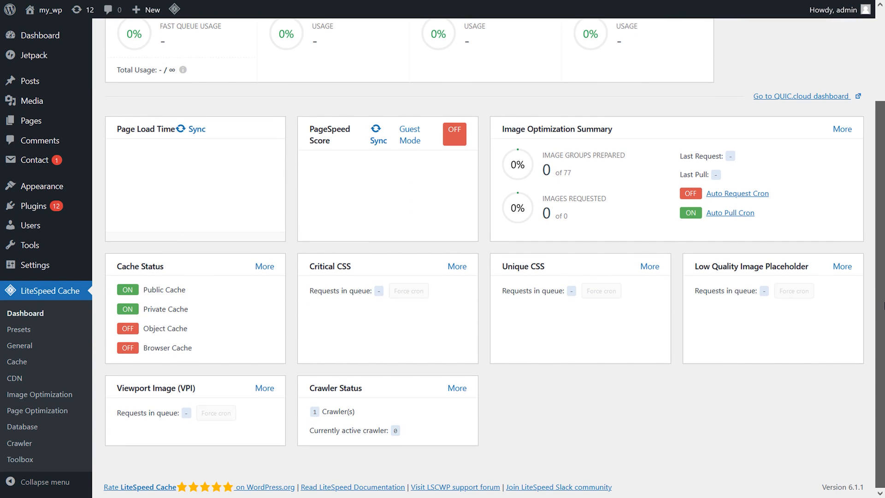
mouse_move(282, 318)
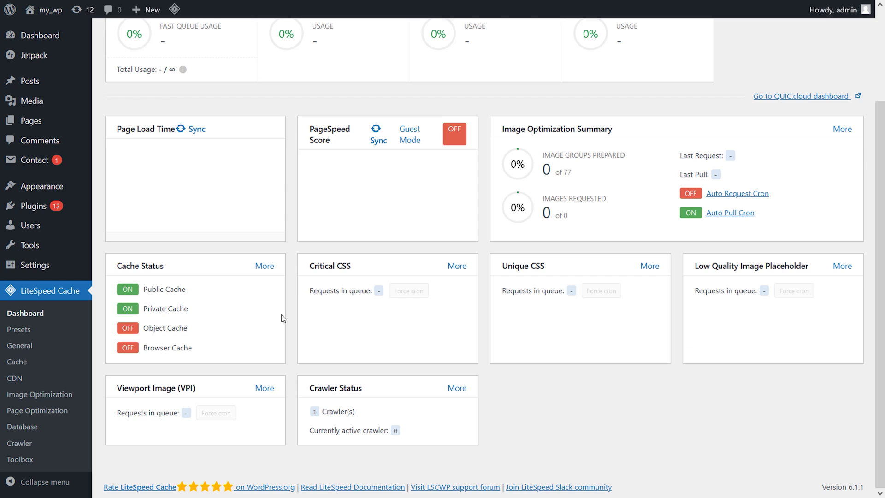
mouse_move(17, 362)
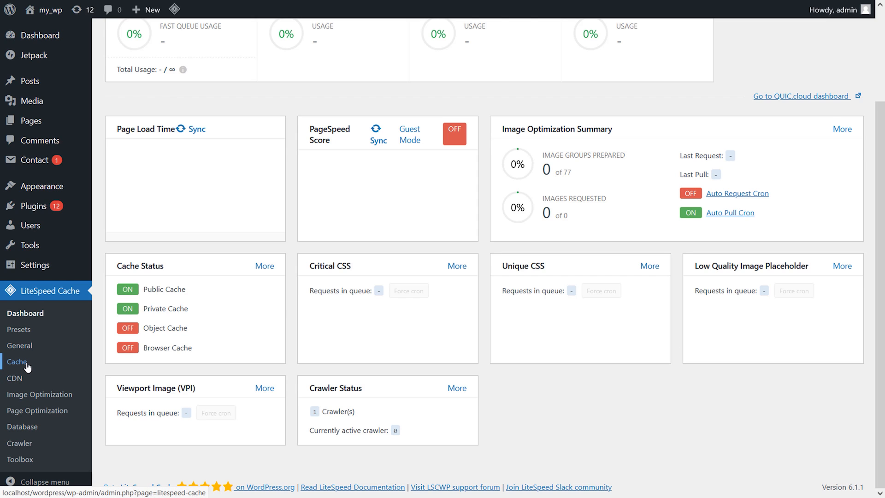
Step: Switch LiteSpeed Cache's Cache Mobile to ON and save the changes
left_click(17, 361)
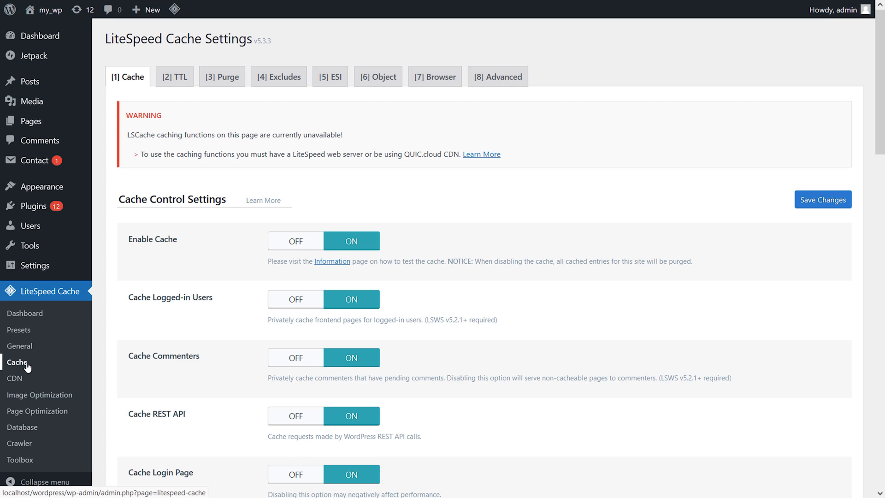
mouse_move(880, 145)
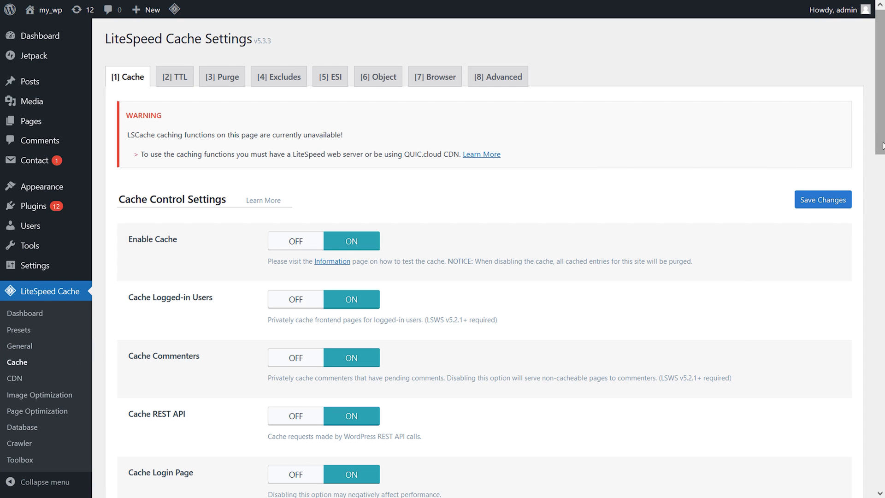
scroll("down", 3)
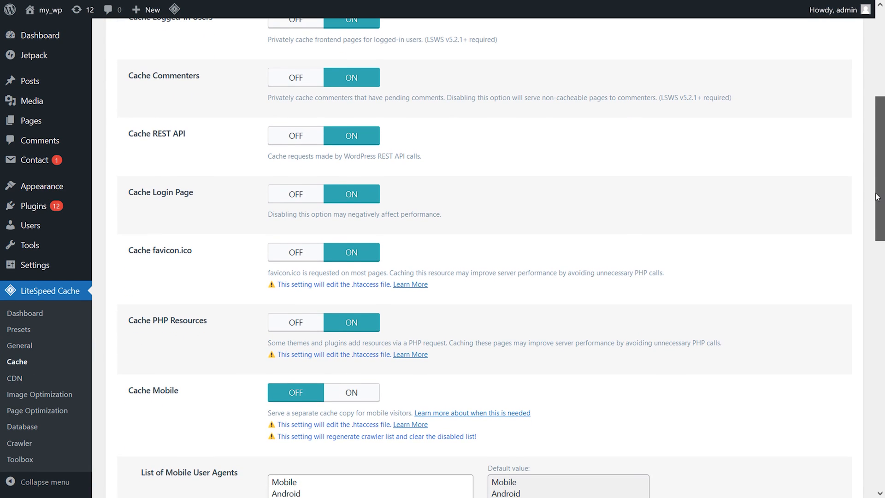
left_click(350, 391)
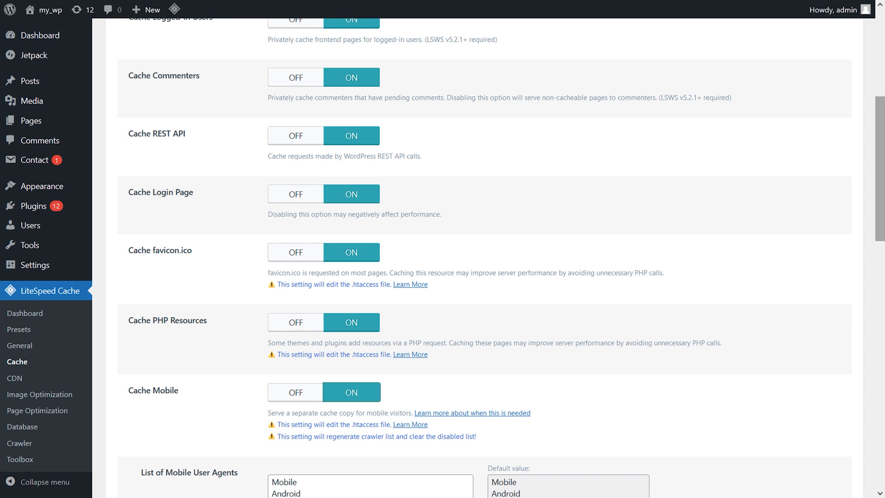
scroll("down", 3)
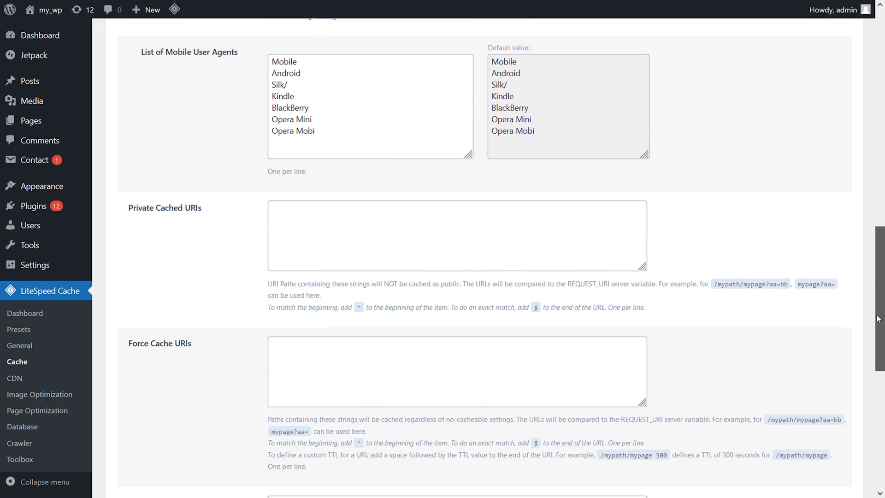
scroll("down", 3)
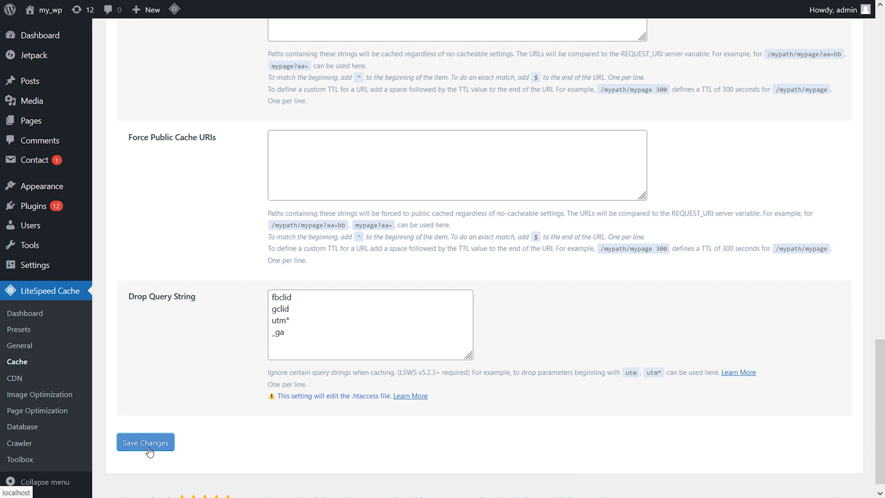
left_click(145, 441)
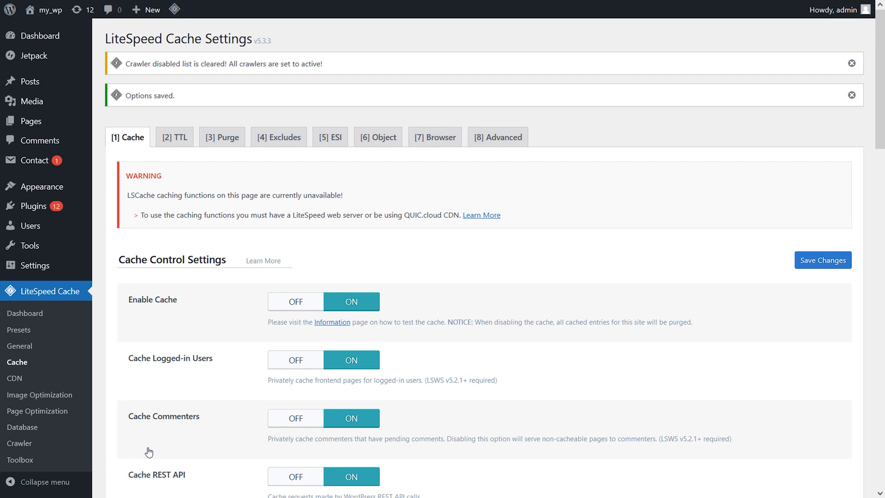
mouse_move(148, 451)
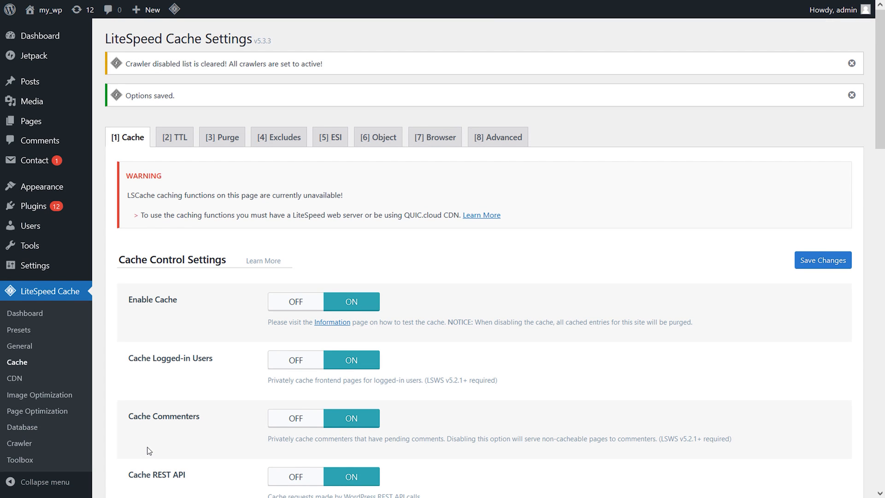
left_click(38, 35)
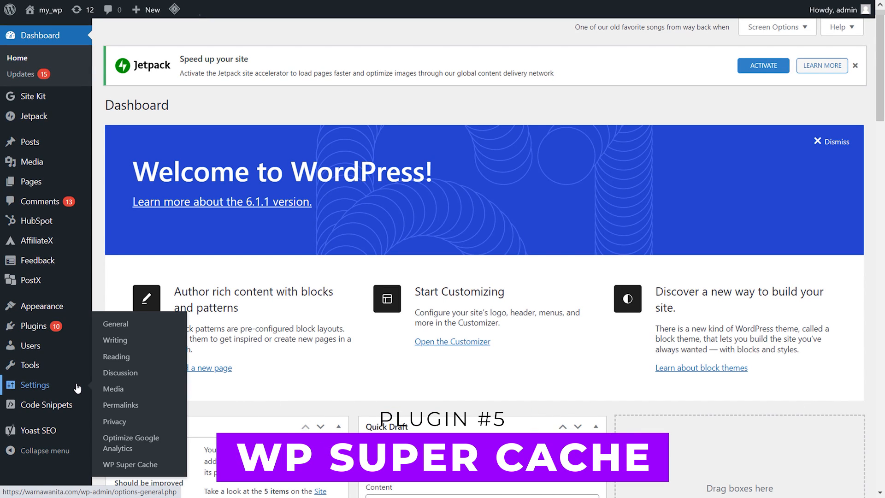
mouse_move(130, 464)
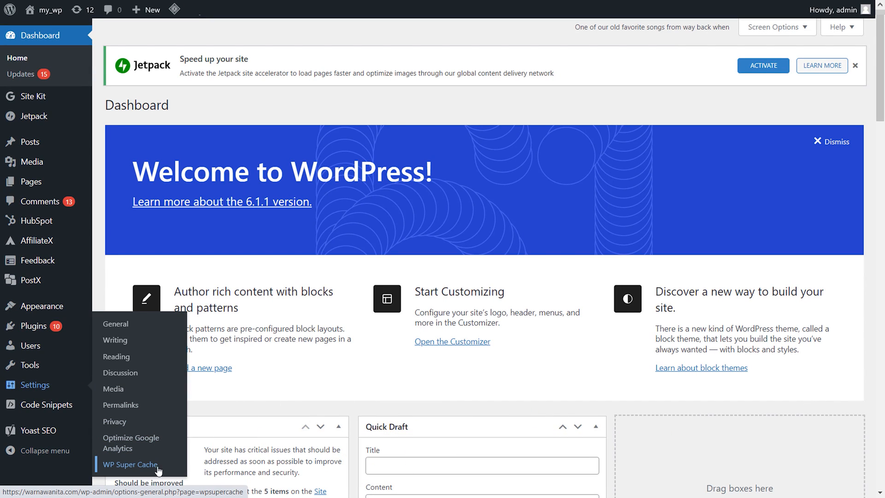
Step: Open WP Super Cache's Easy settings, where caching is off
left_click(130, 464)
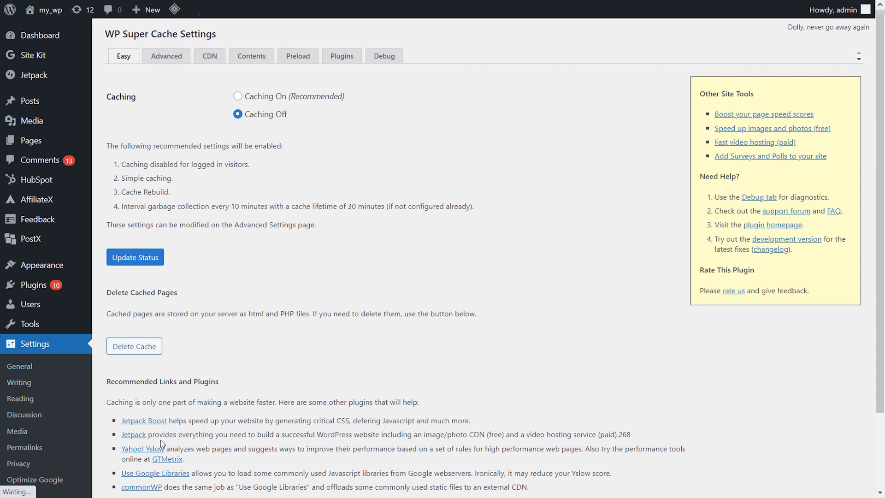
mouse_move(177, 416)
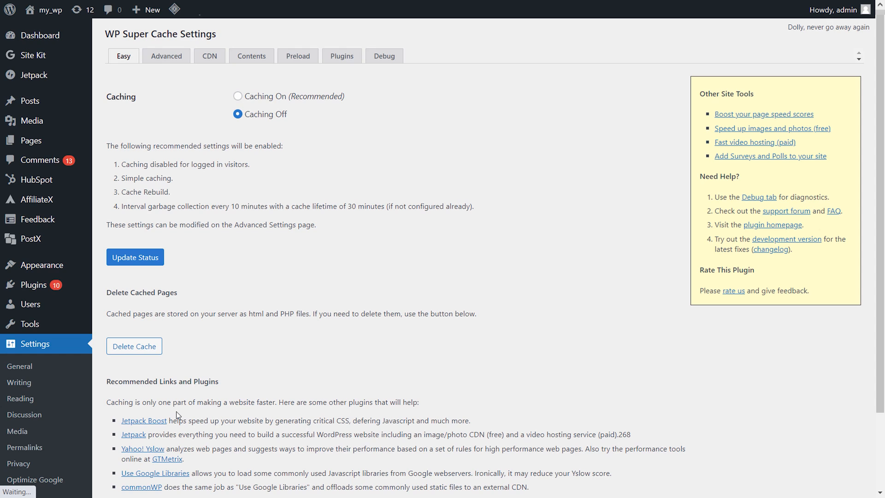
mouse_move(578, 339)
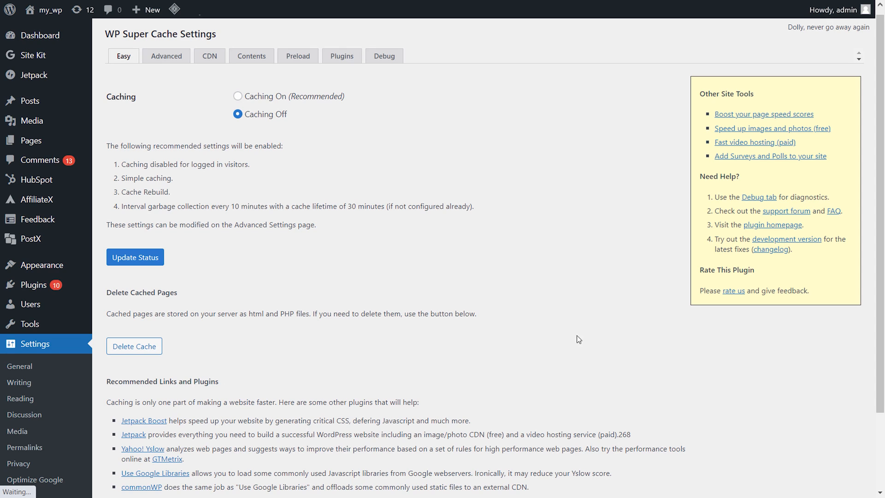
scroll("down", 3)
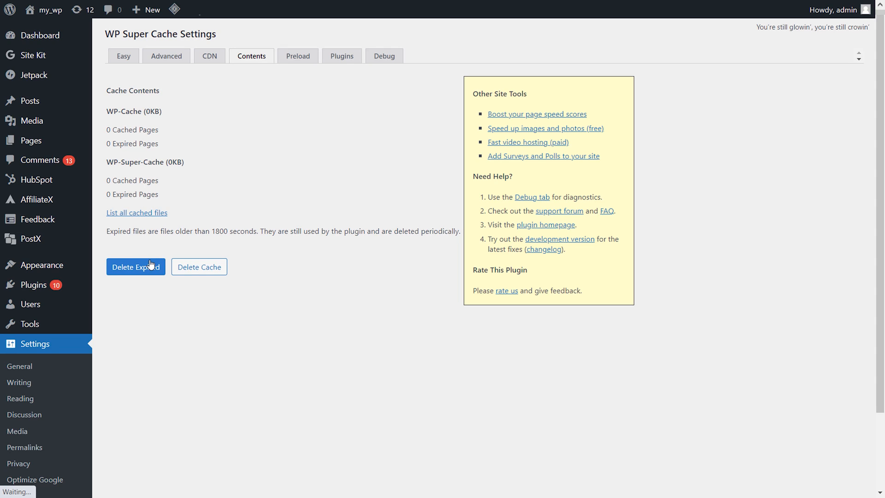
mouse_move(199, 266)
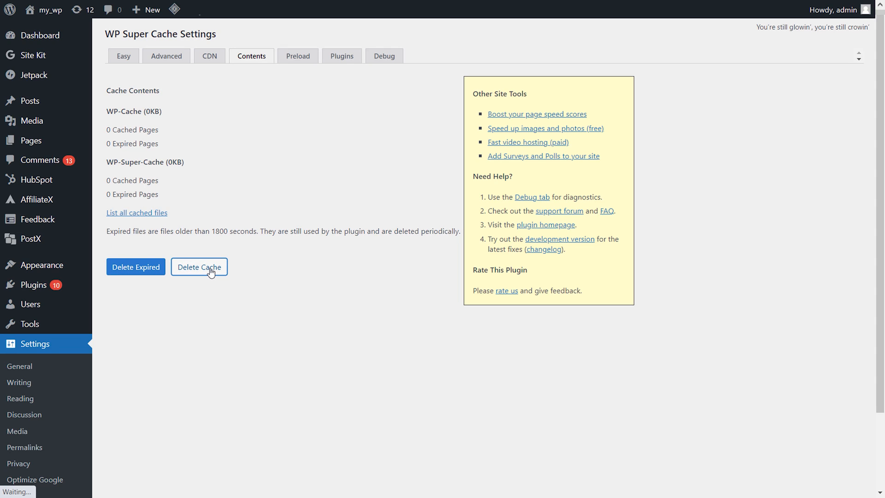
Step: Scroll WP Super Cache's Contents page showing zero cached and expired pages
scroll("down", 3)
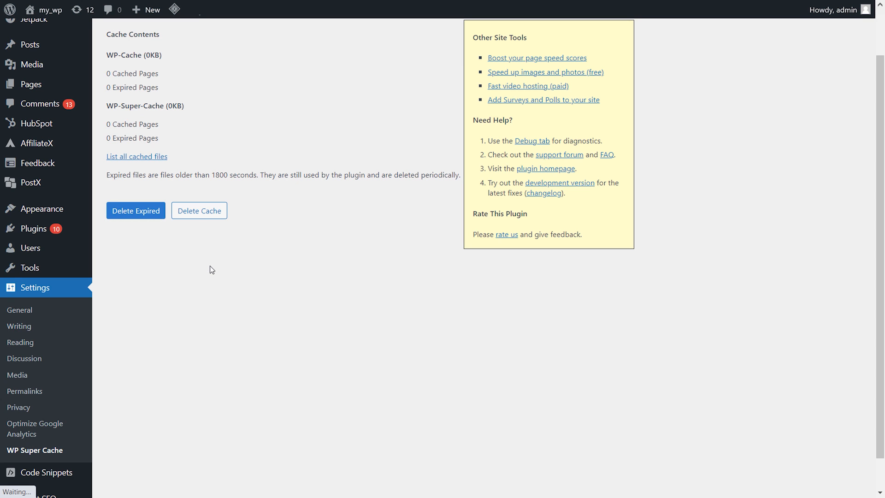
mouse_move(213, 274)
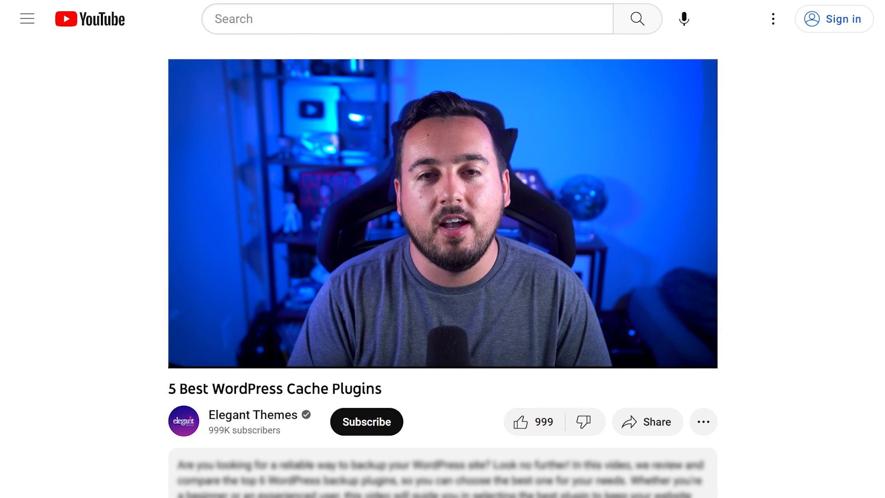
Step: Scroll down the YouTube page to reveal the description's caching plugin links
scroll("down", 3)
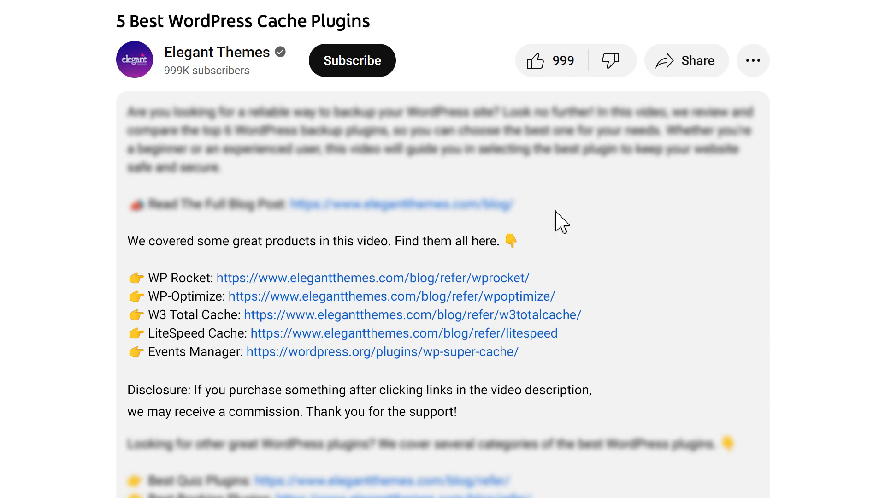
mouse_move(372, 278)
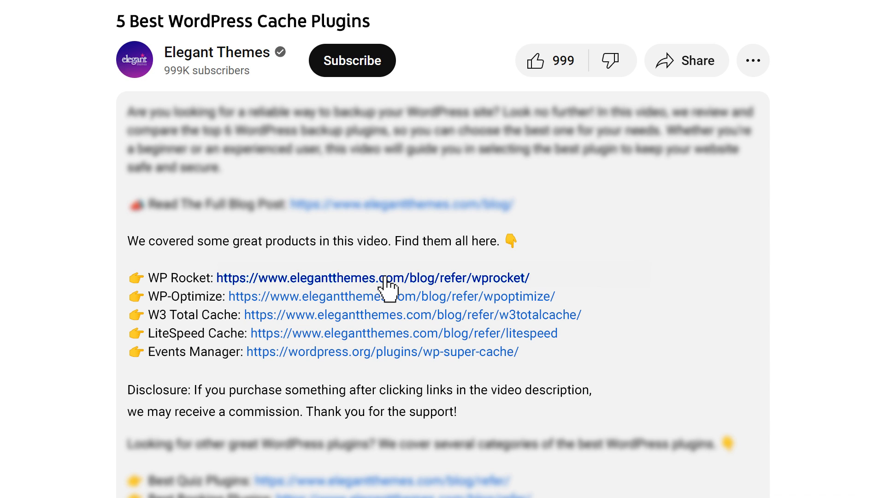